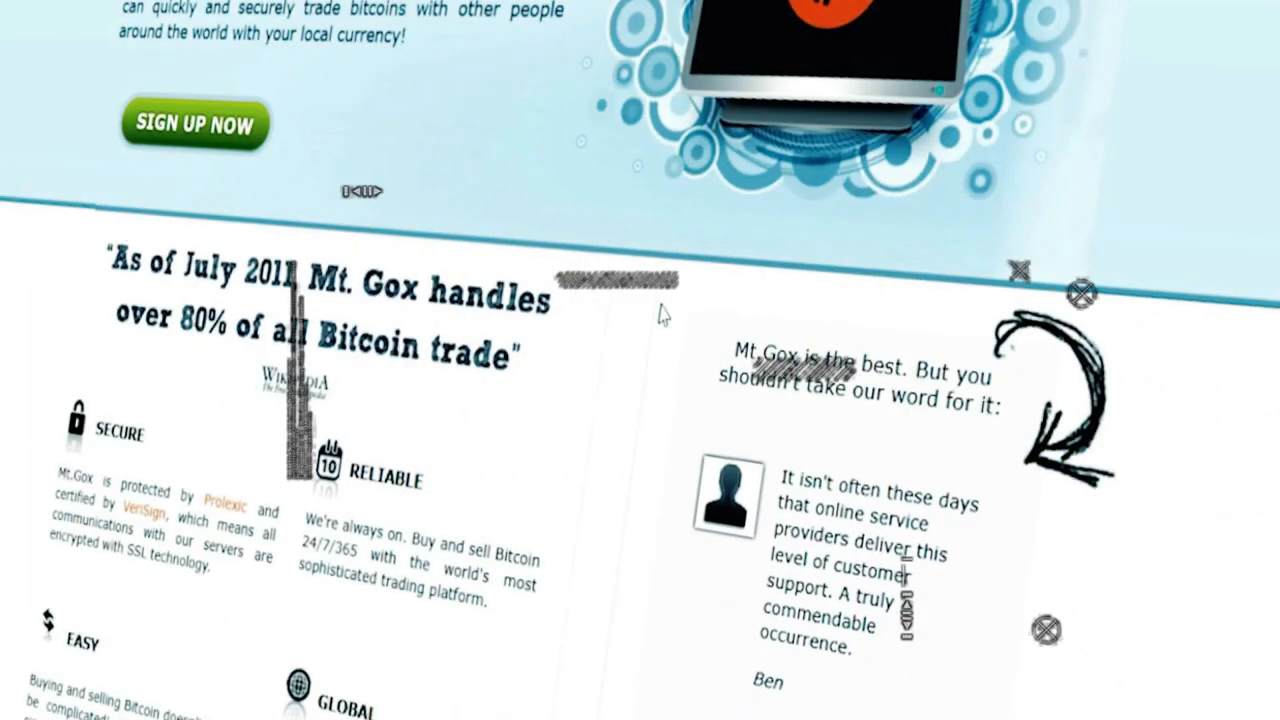
{"action": "scroll", "scroll_direction": "down", "scroll_amount": 3}
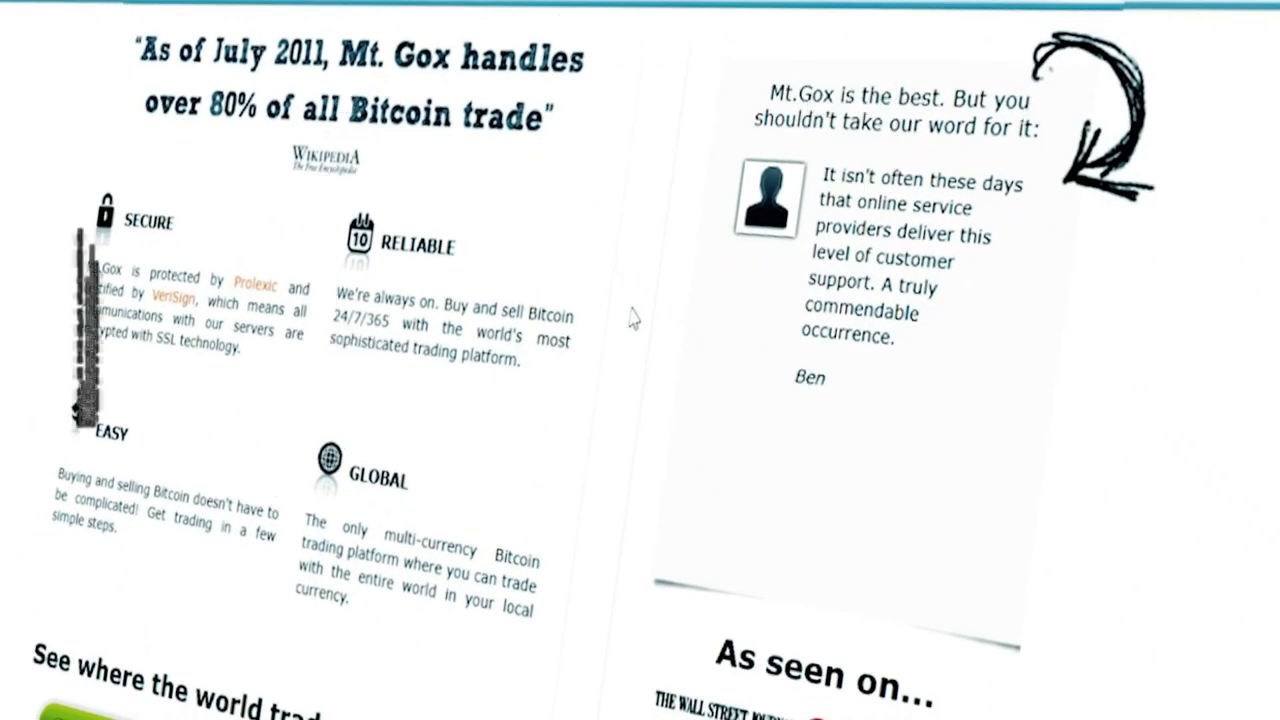
{"action": "scroll", "scroll_direction": "down", "scroll_amount": 3}
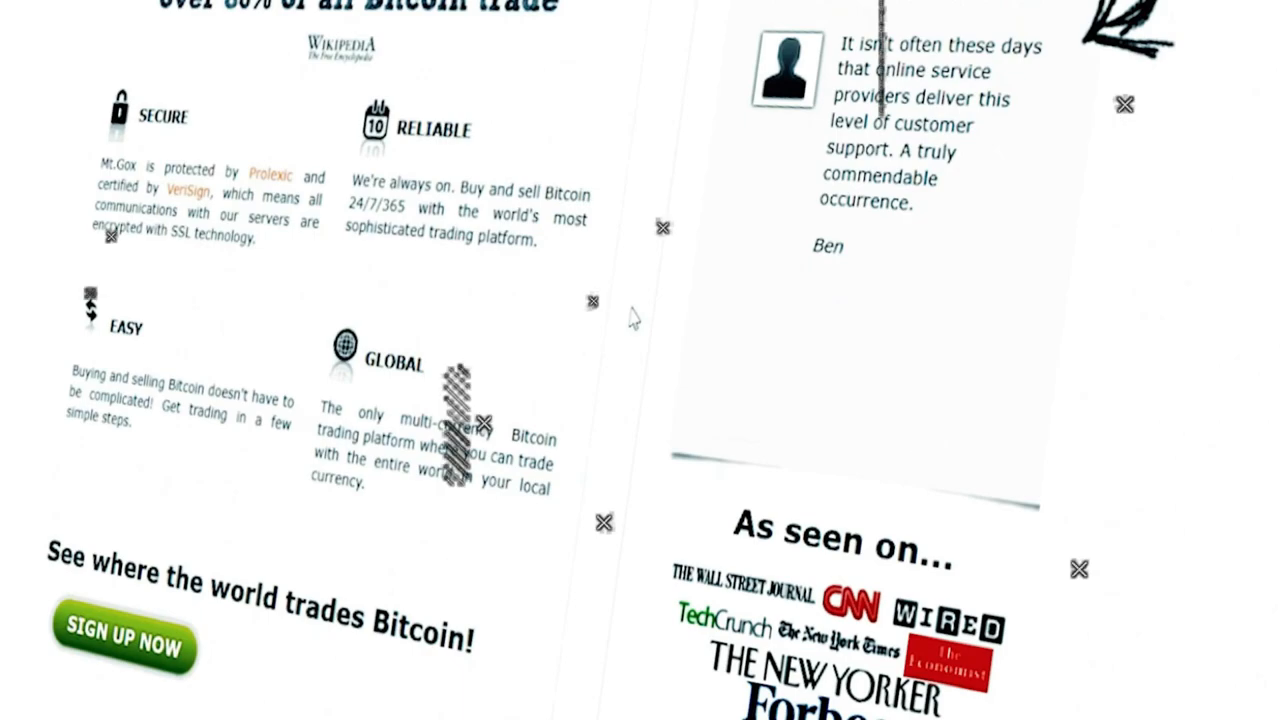
{"action": "scroll", "scroll_direction": "down", "scroll_amount": 3}
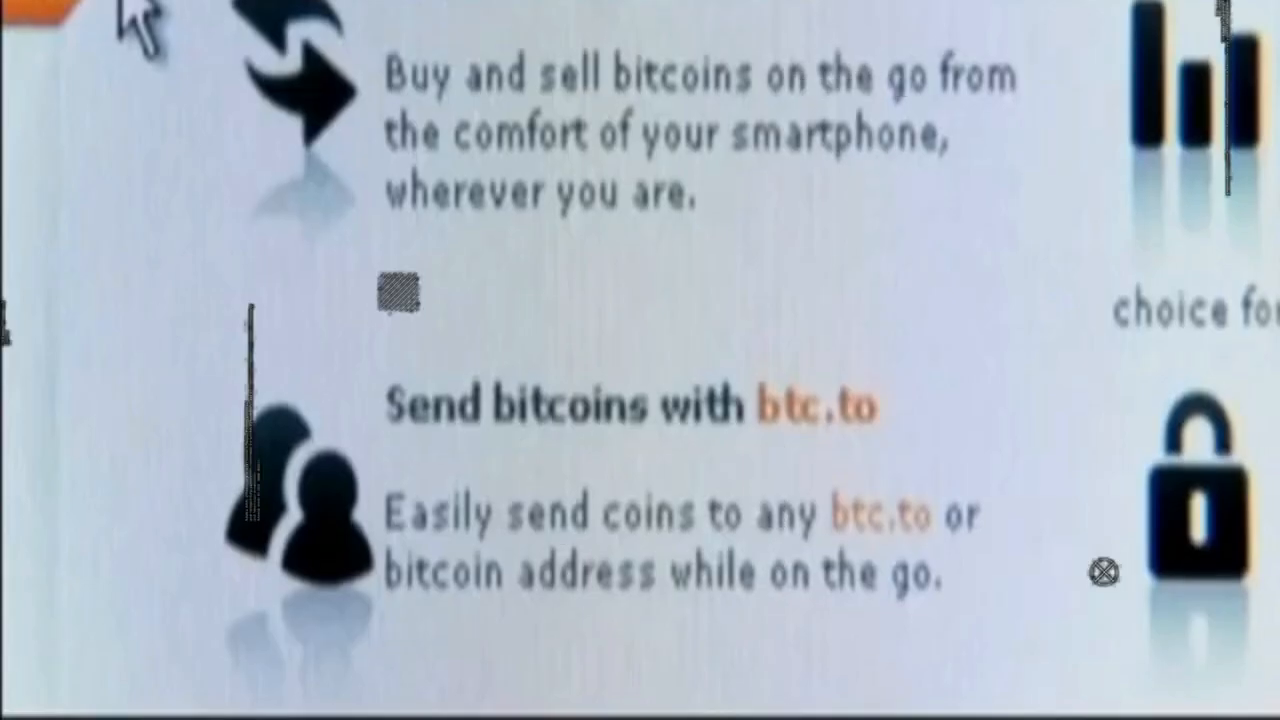
{"action": "scroll", "scroll_direction": "down", "scroll_amount": 3}
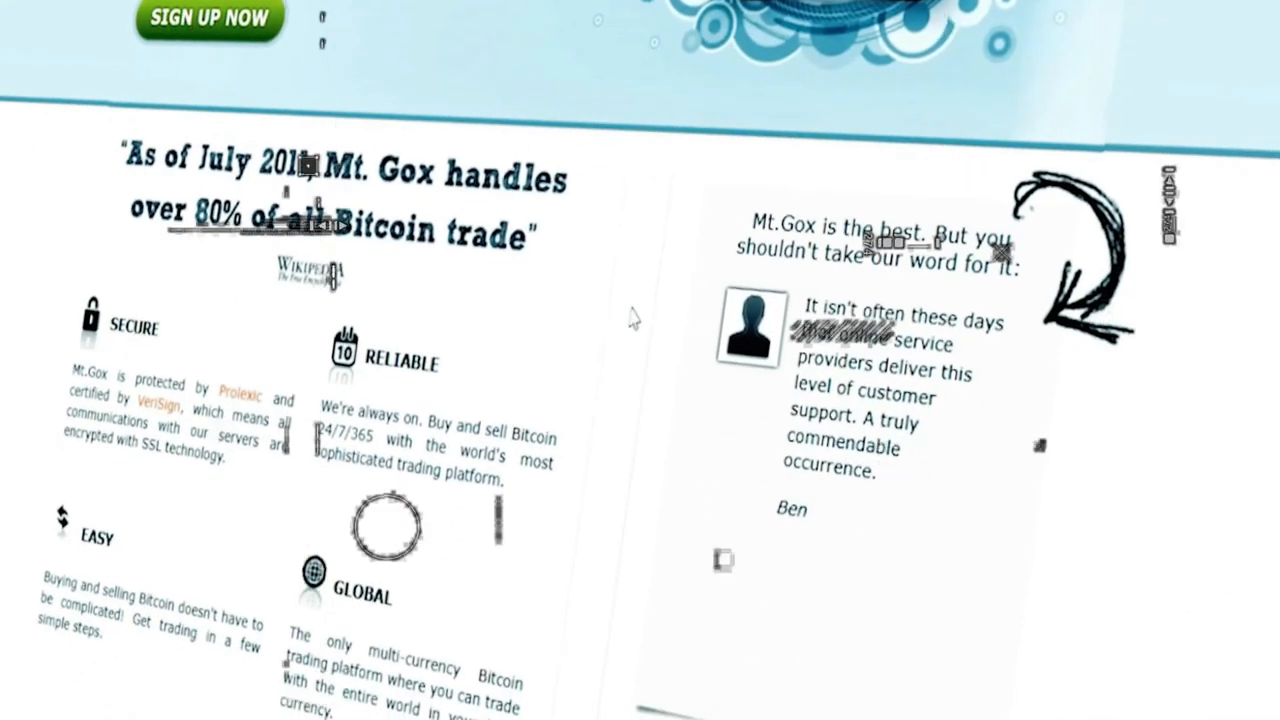
{"action": "scroll", "scroll_direction": "down", "scroll_amount": 3}
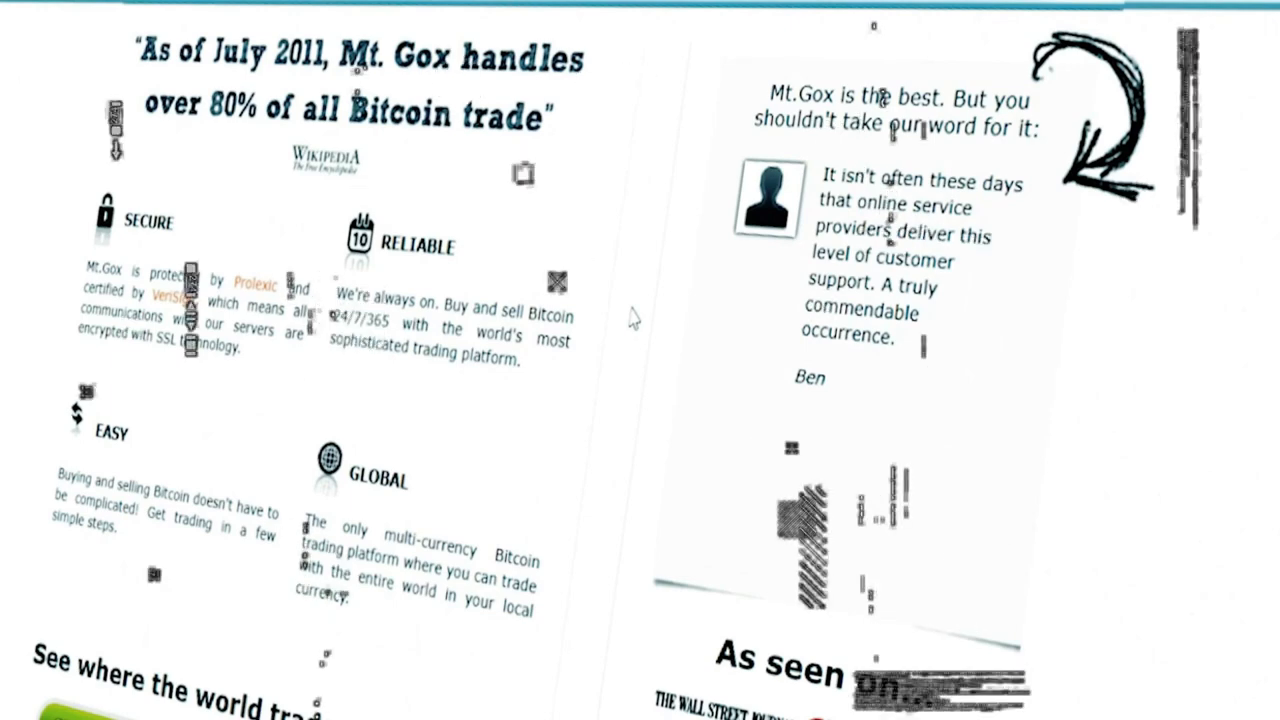